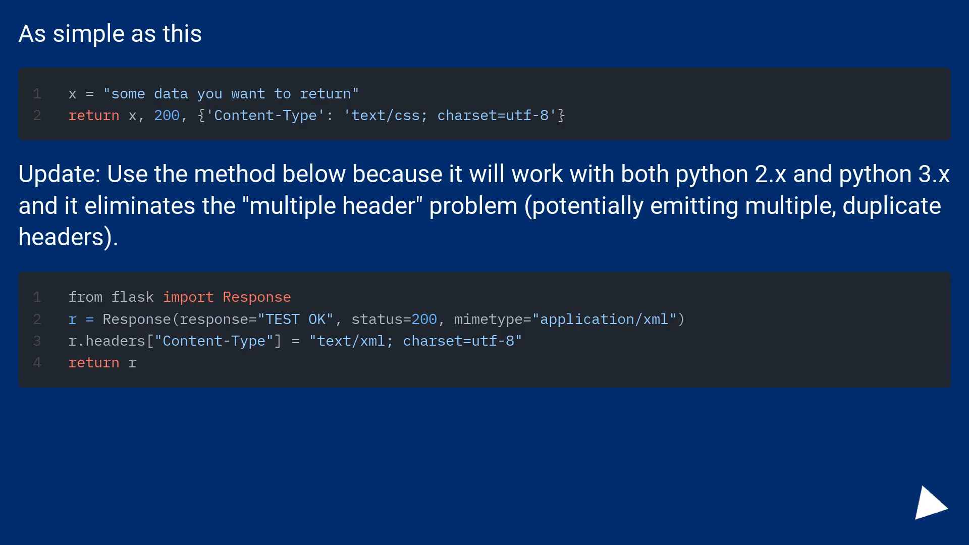
click(914, 487)
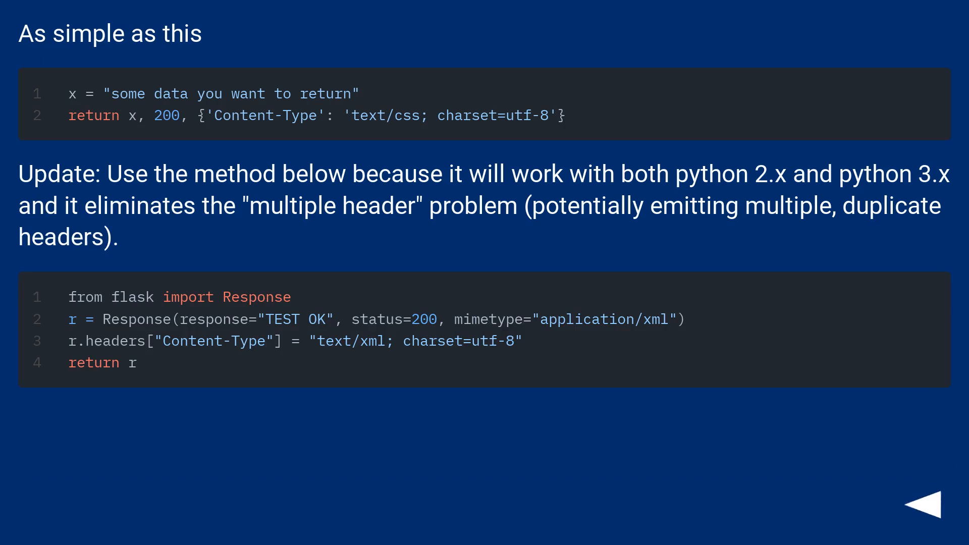
click(923, 501)
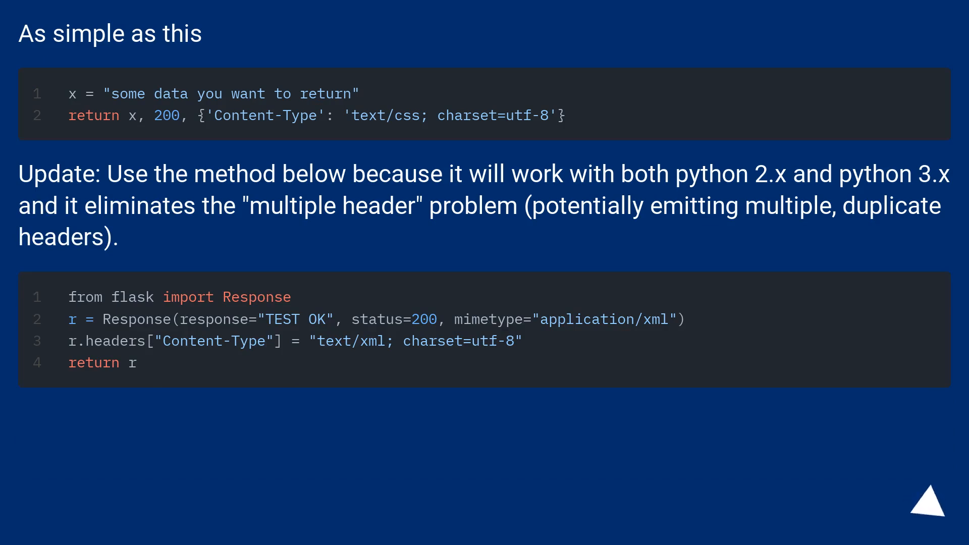
click(921, 501)
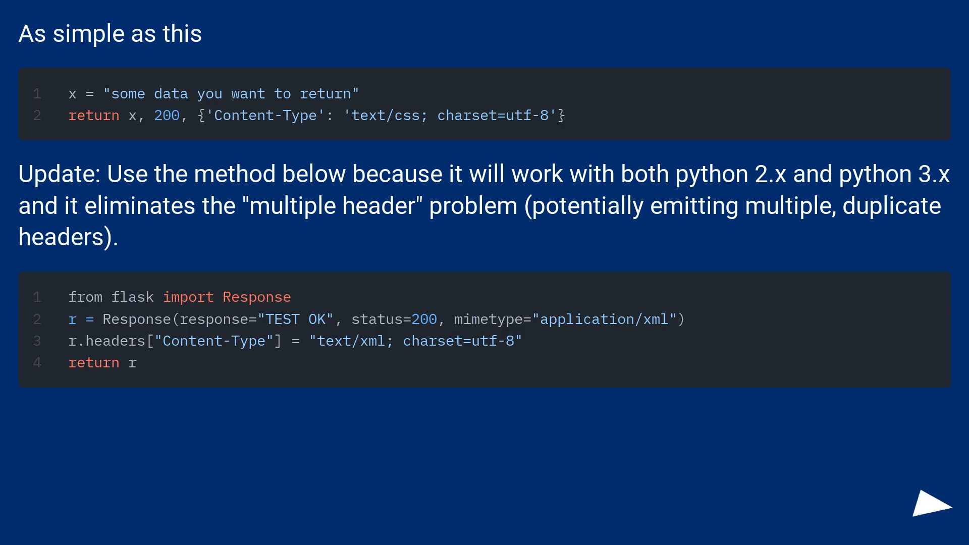
click(914, 504)
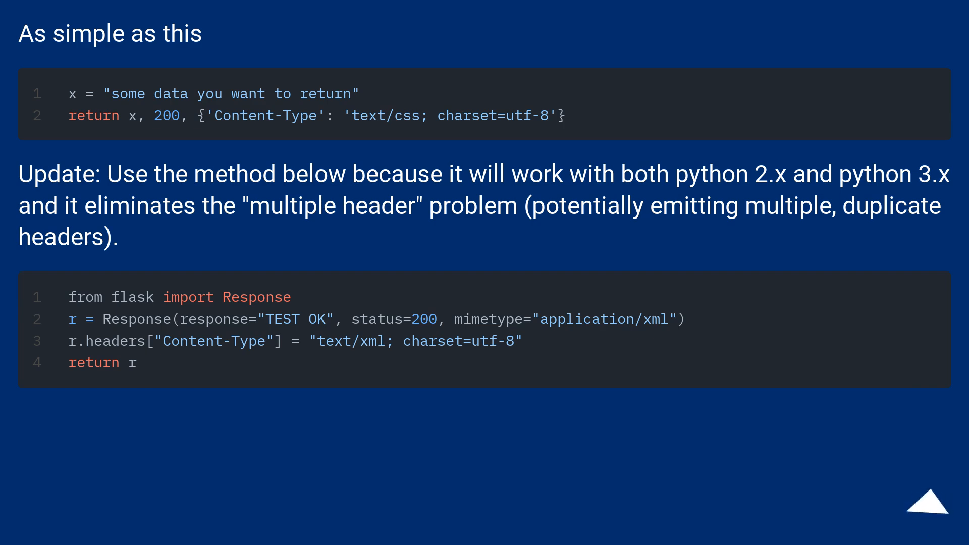
click(930, 506)
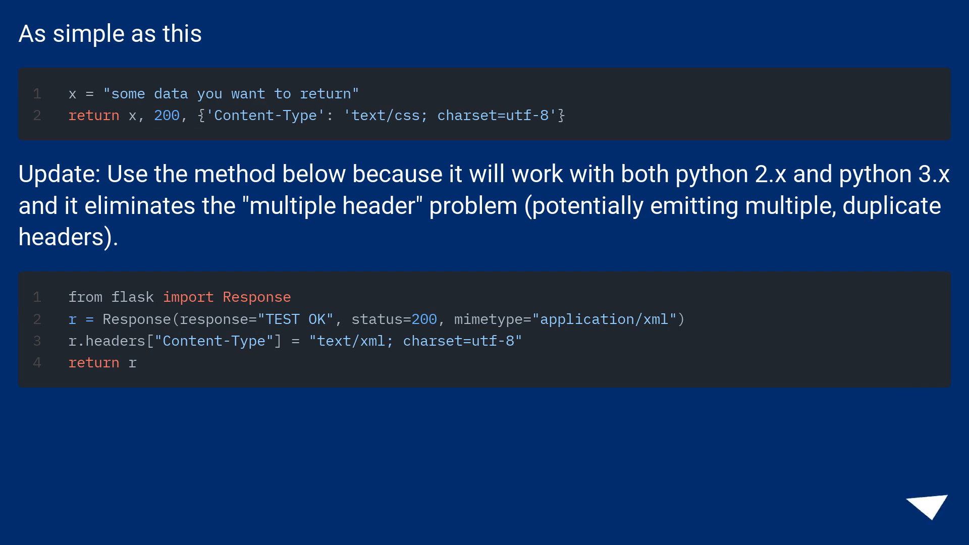
click(923, 501)
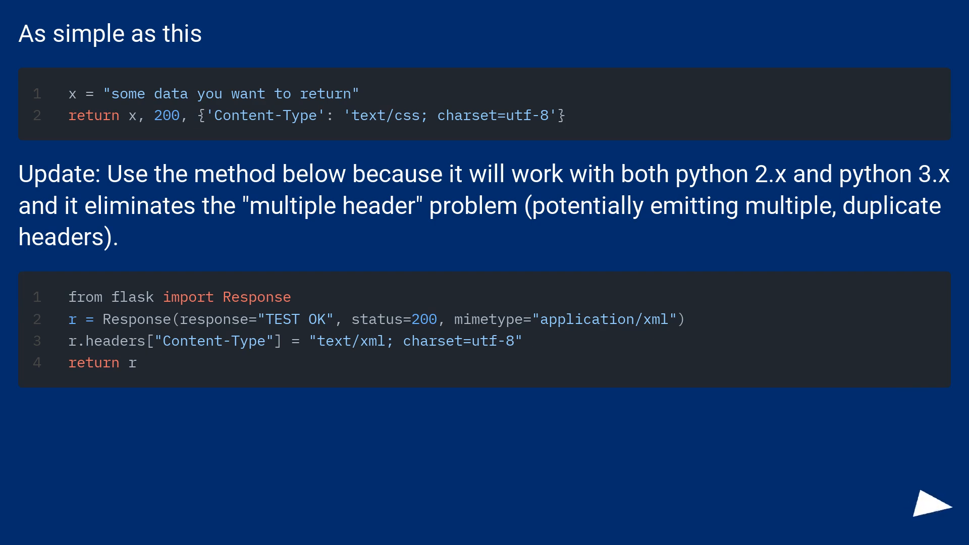
click(920, 506)
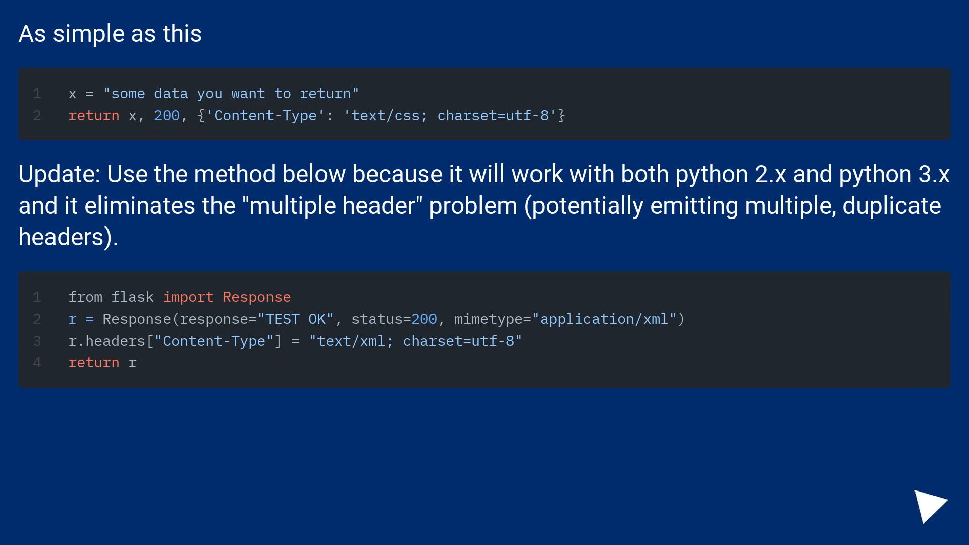
click(924, 504)
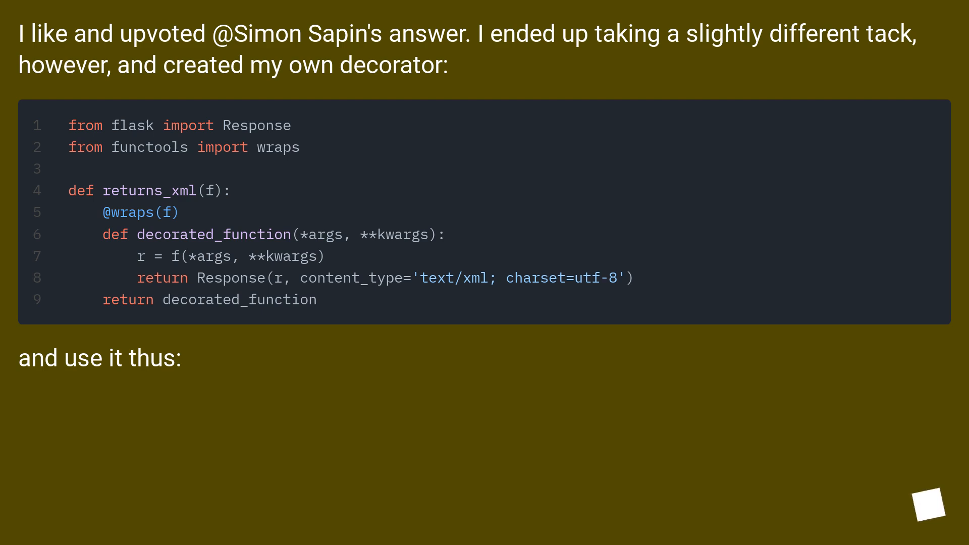
scroll(down, 3)
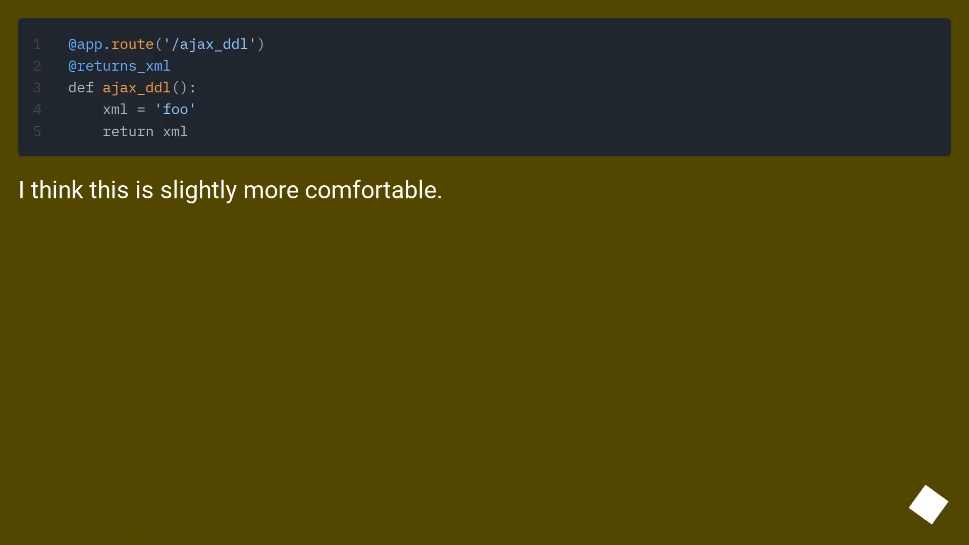